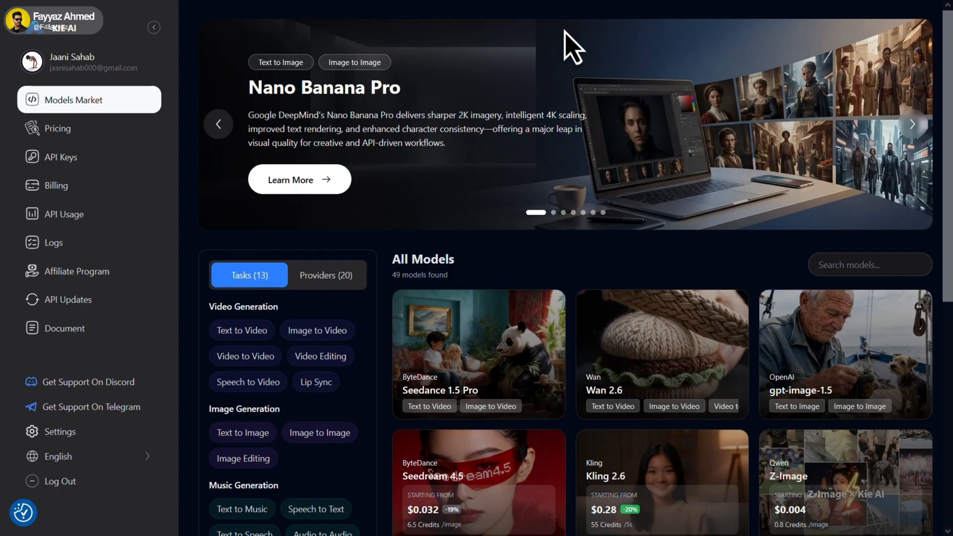
# Filter Models Market to text-to-video and open the Seedance 1.5 Pro model page.
pyautogui.click(241, 330)
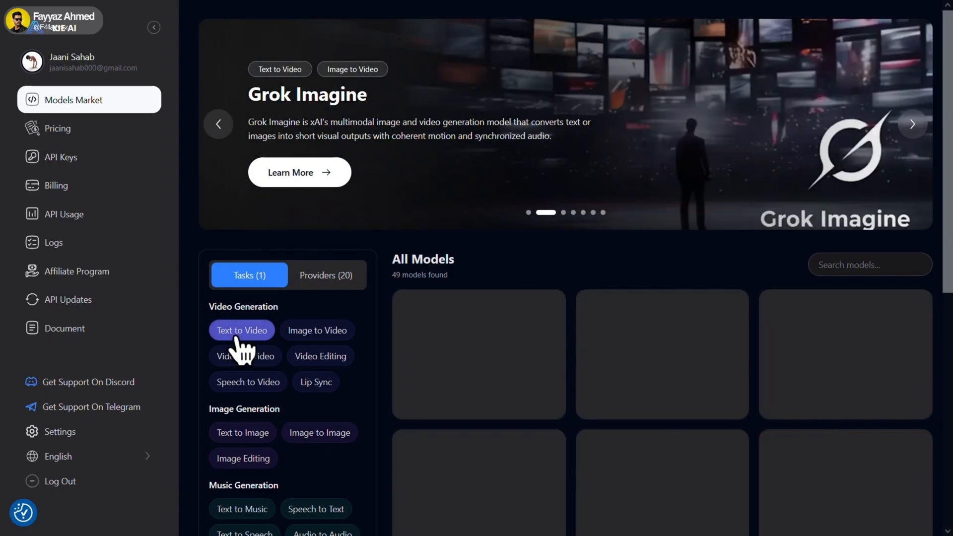
pyautogui.click(242, 330)
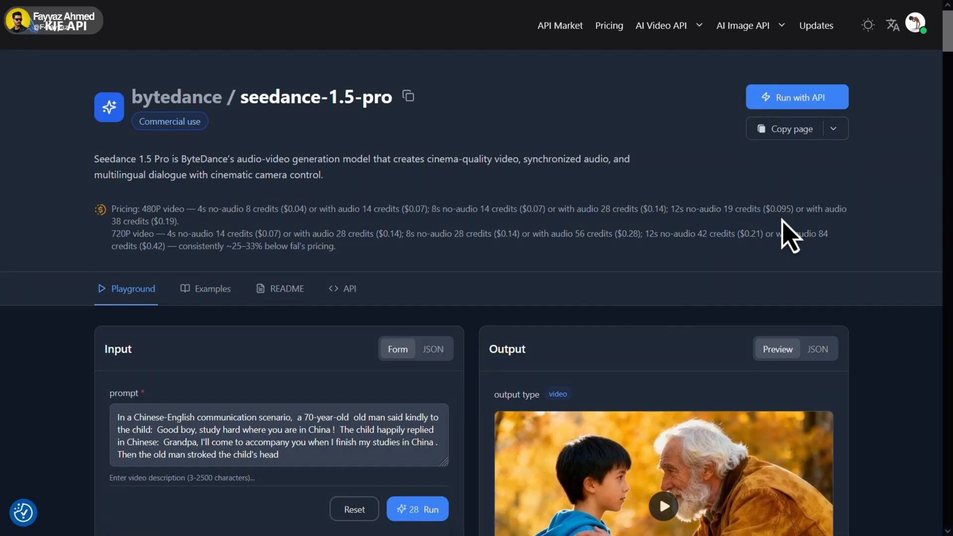
# Scroll to the playground form holding the frightened-woman-in-heavy-rain prompt at 16:9.
pyautogui.scroll(-3)
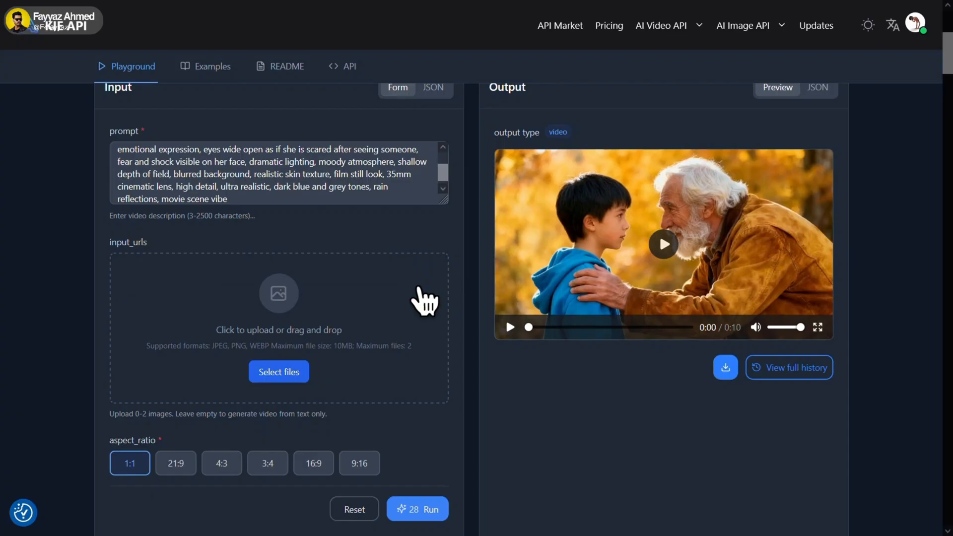
pyautogui.scroll(-3)
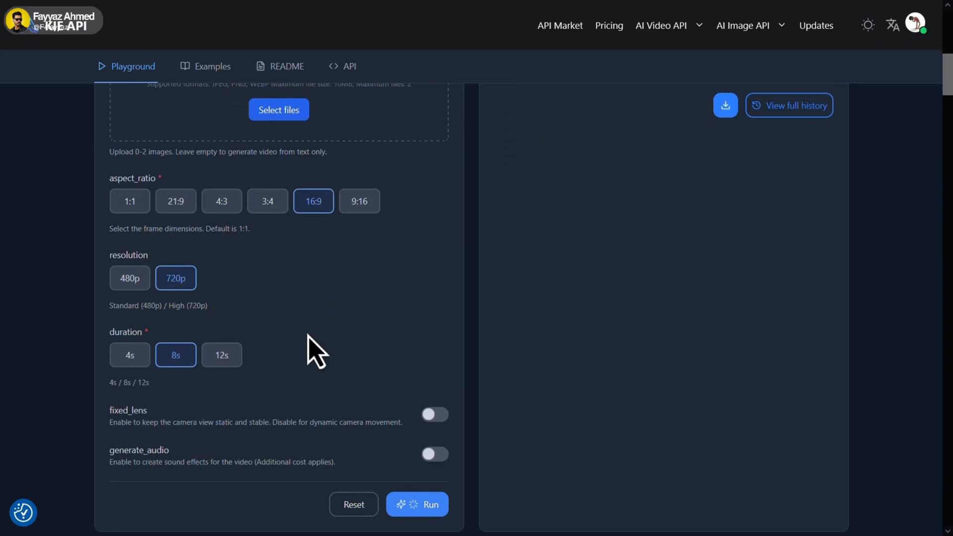
# Set the output resolution to 480p and keep the duration at 8 seconds.
pyautogui.click(129, 278)
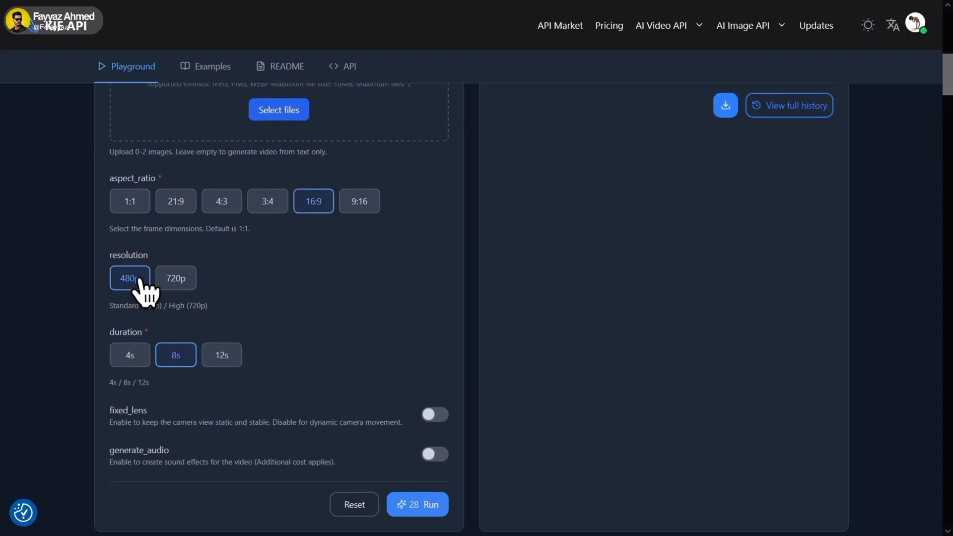
pyautogui.scroll(-3)
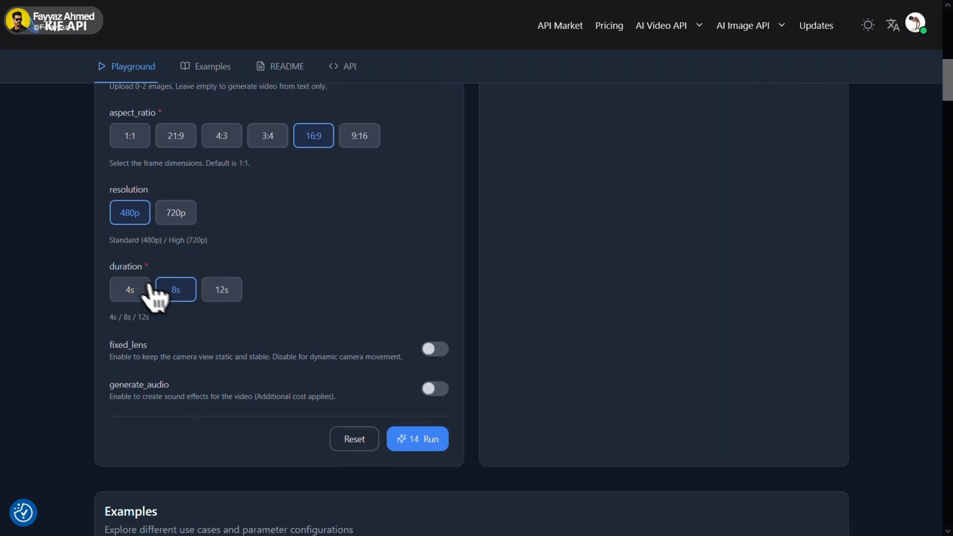
pyautogui.click(417, 439)
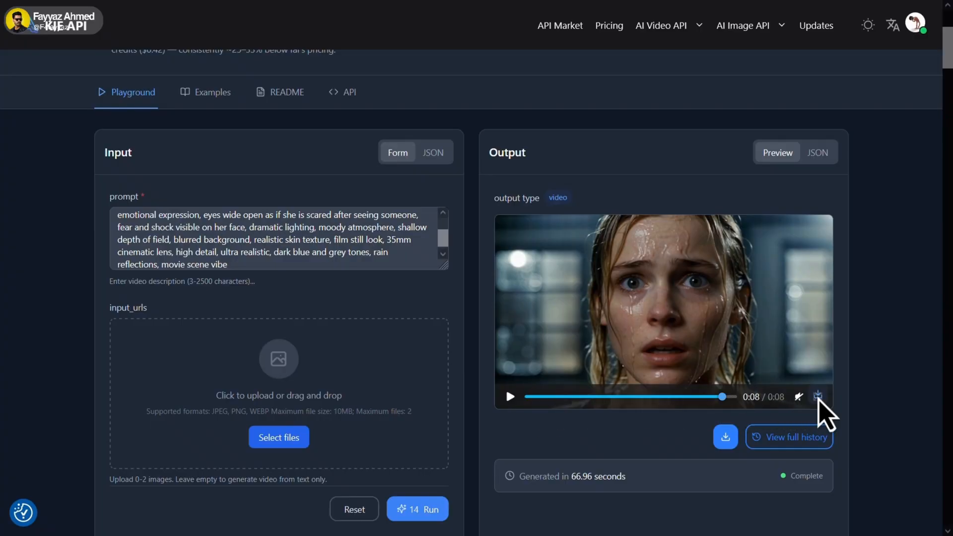
# Download the finished 8-second frightened-woman clip from the Kie.ai player.
pyautogui.click(818, 396)
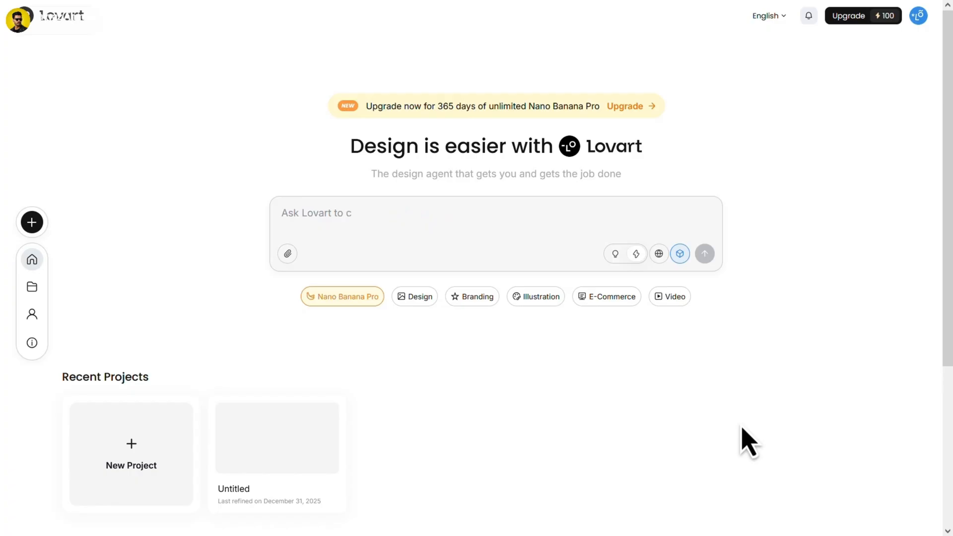
# Place a video generator on the Lovart canvas and choose Seedance 1.5 Pro as its model.
pyautogui.write('reate a warm café-style menu pos')
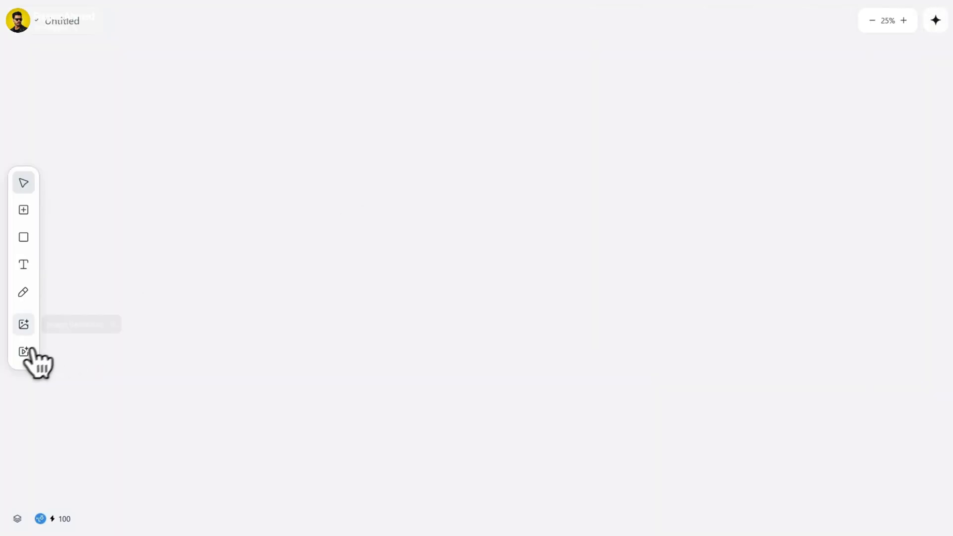
pyautogui.click(24, 351)
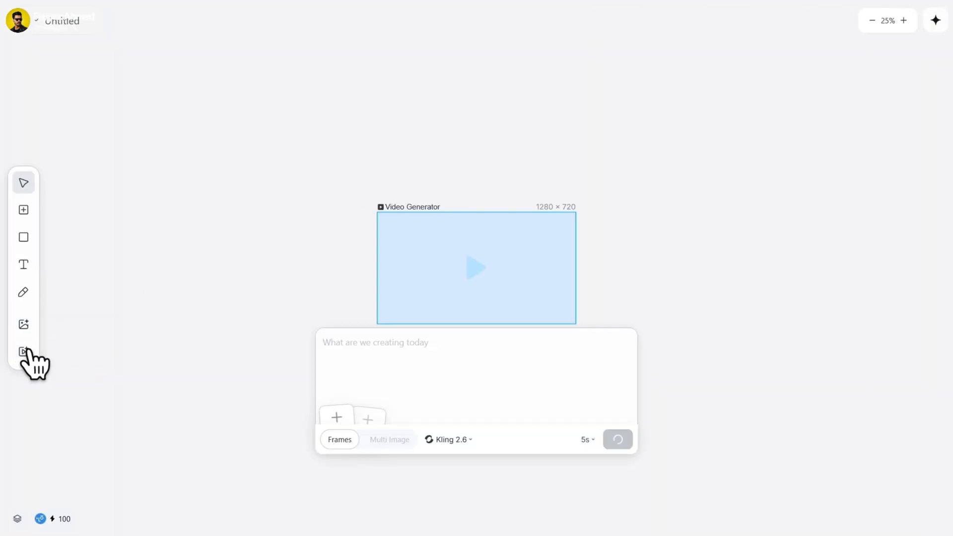
pyautogui.click(448, 439)
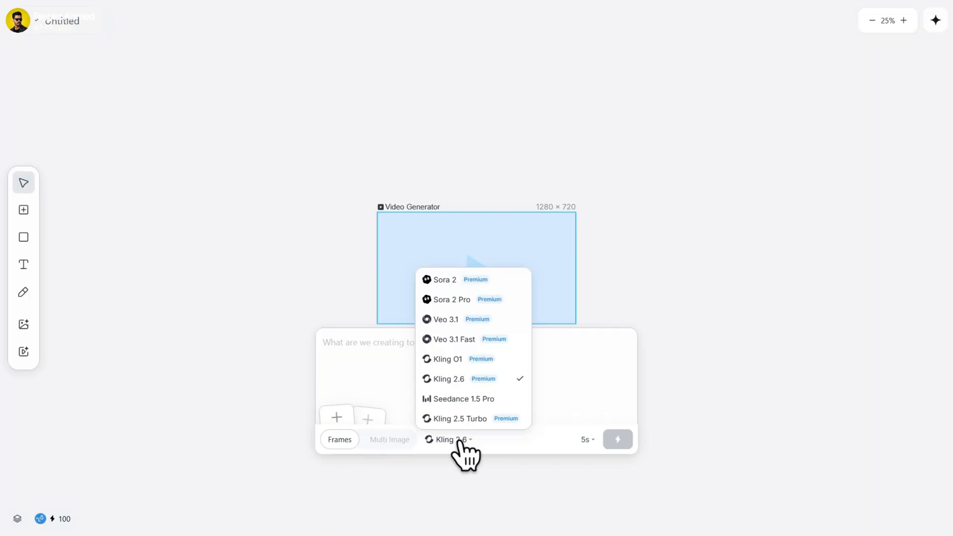
pyautogui.moveTo(468, 399)
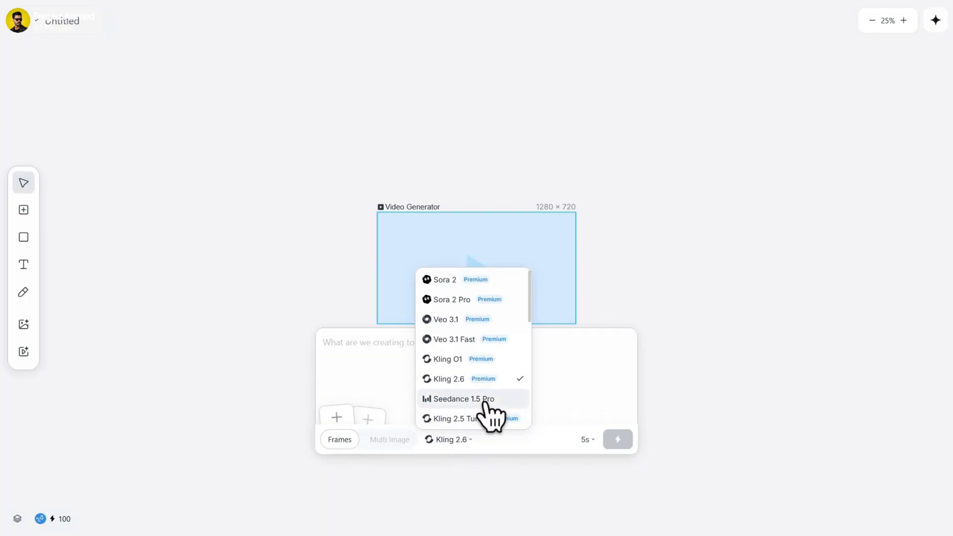
pyautogui.click(463, 398)
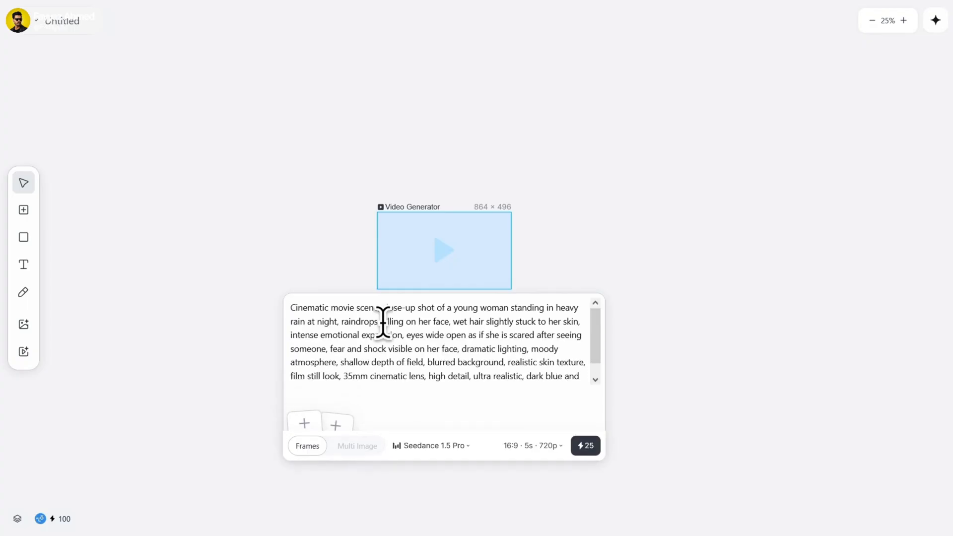
# Enter the rainy-night prompt and set the video to 16:9, 5 seconds, 720p.
pyautogui.click(531, 446)
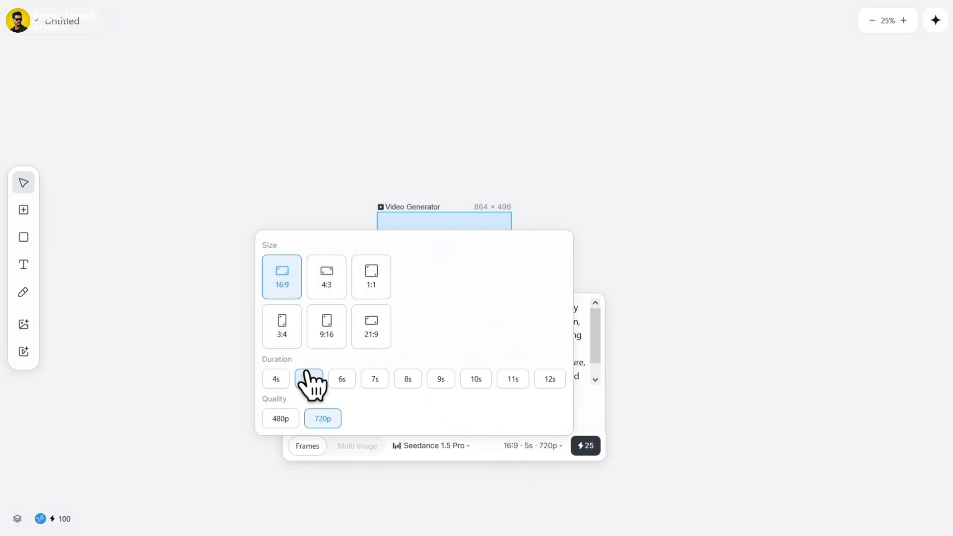
pyautogui.click(309, 379)
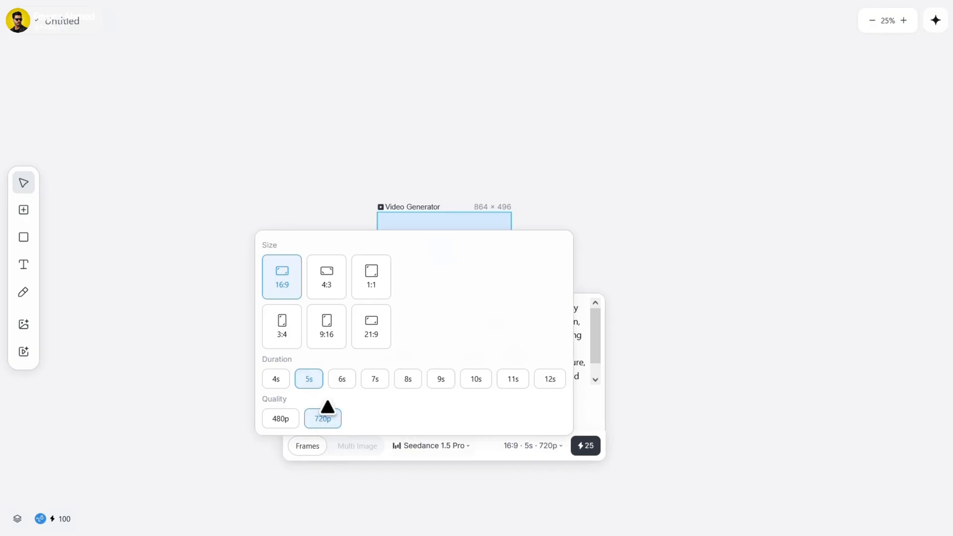
pyautogui.click(584, 446)
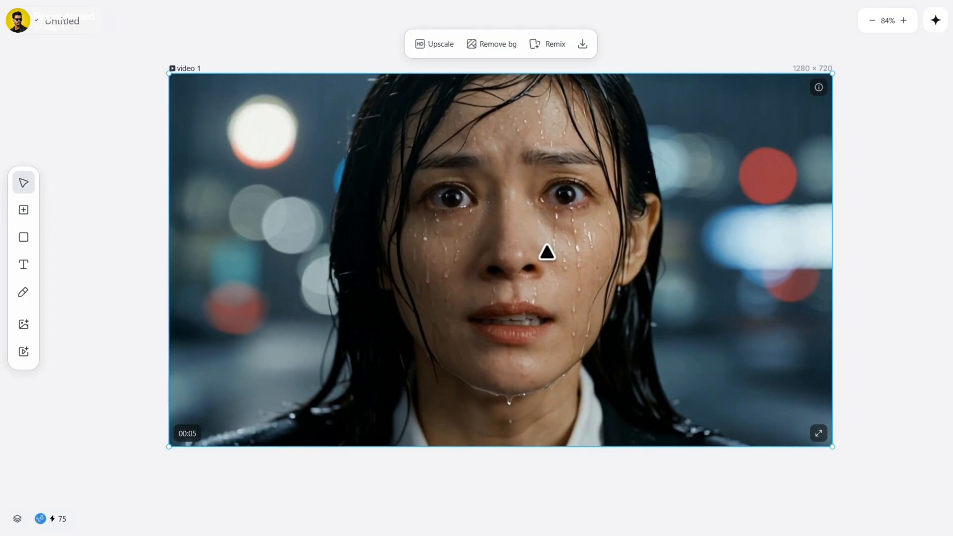
# Download the generated 5-second frightened-woman video from the Lovart canvas.
pyautogui.click(581, 44)
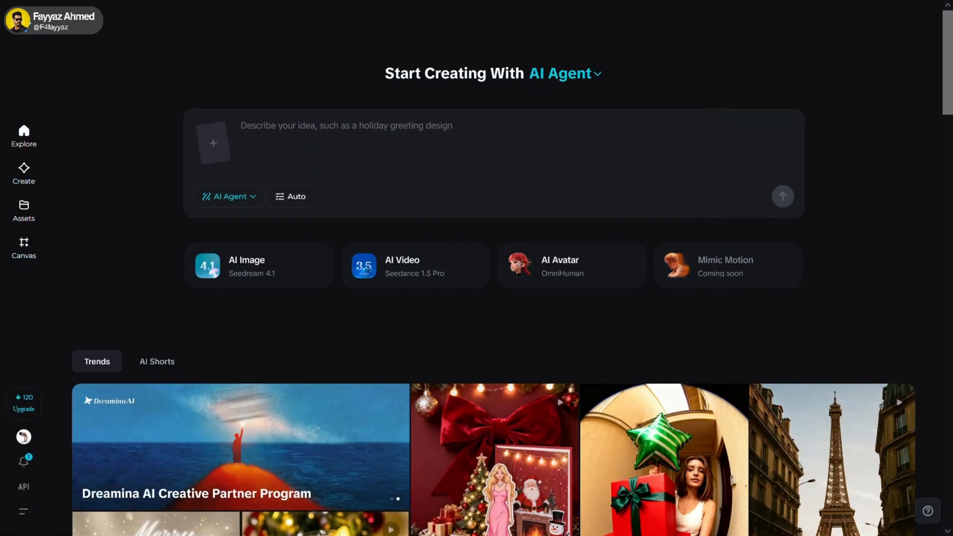
pyautogui.moveTo(23, 436)
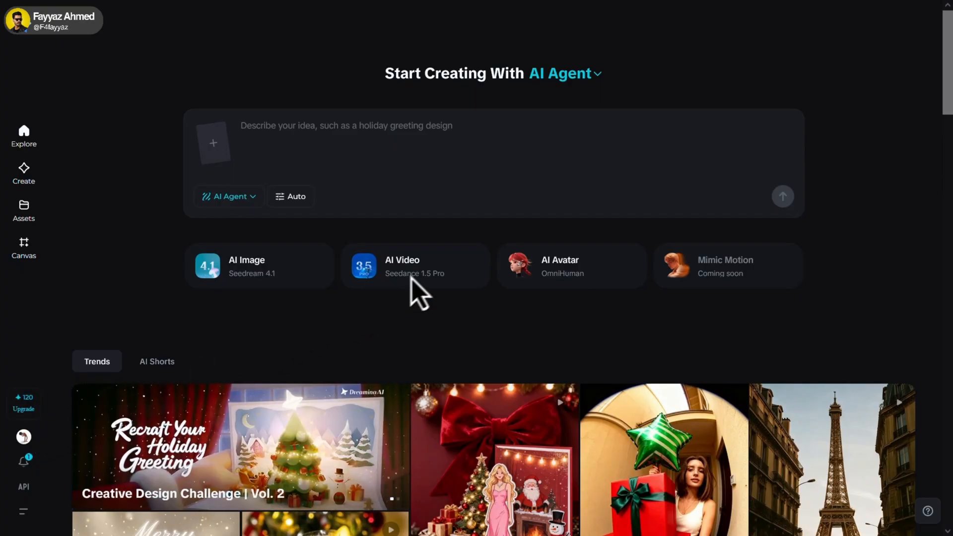
# Start an AI Video creation with Seedance 1.5 Pro from the Dreamina home page.
pyautogui.click(415, 265)
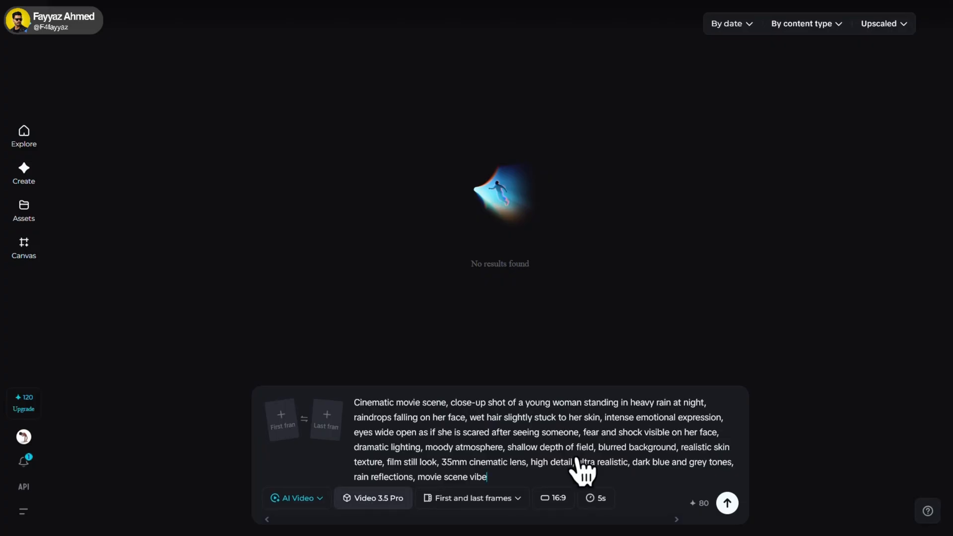
# Submit the frightened-woman-in-heavy-rain prompt to generate a 16:9, 5-second video.
pyautogui.click(726, 503)
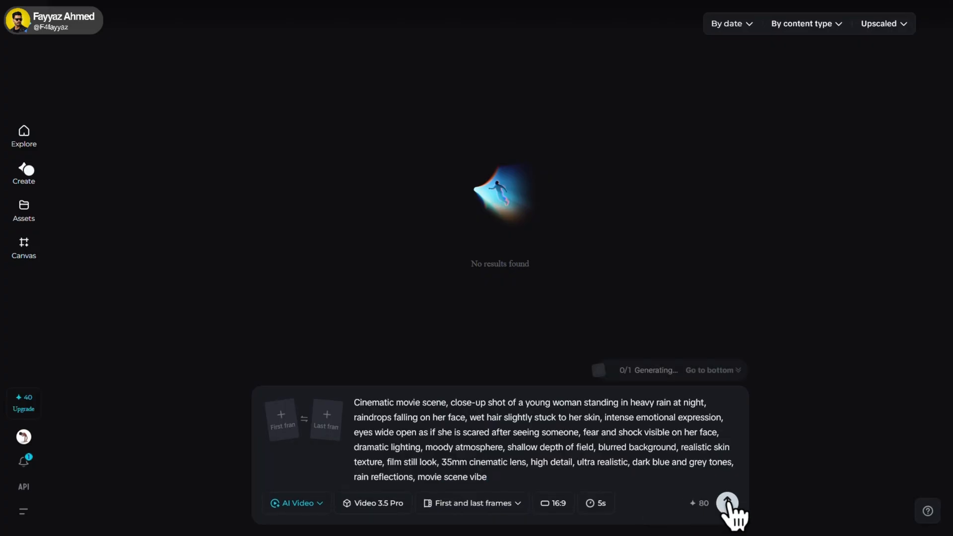
pyautogui.click(726, 502)
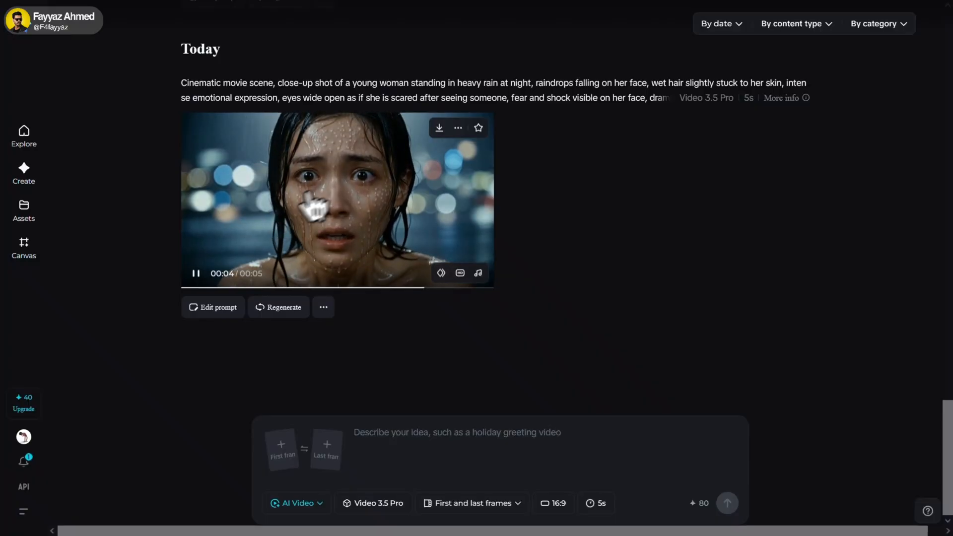
# Download Dreamina's 5-second frightened-woman video from today's results.
pyautogui.click(439, 128)
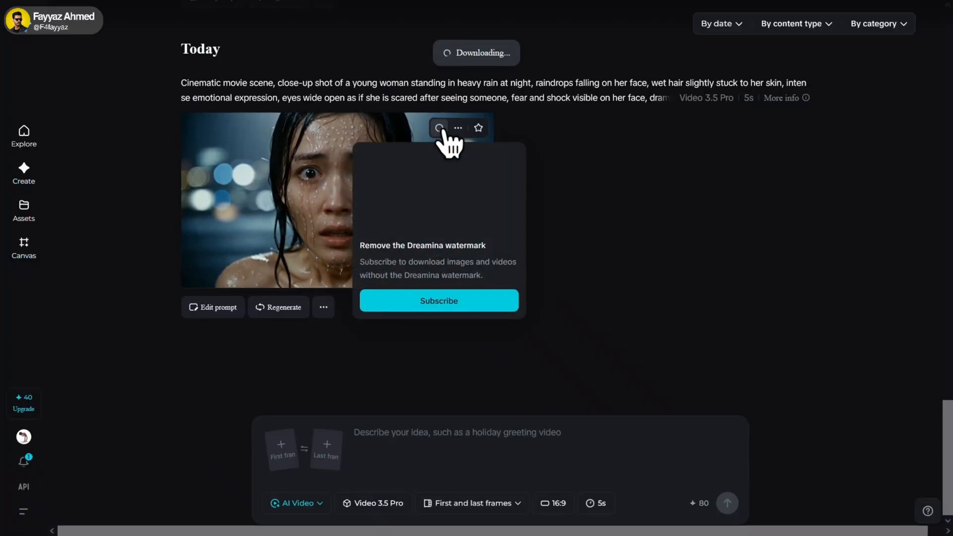